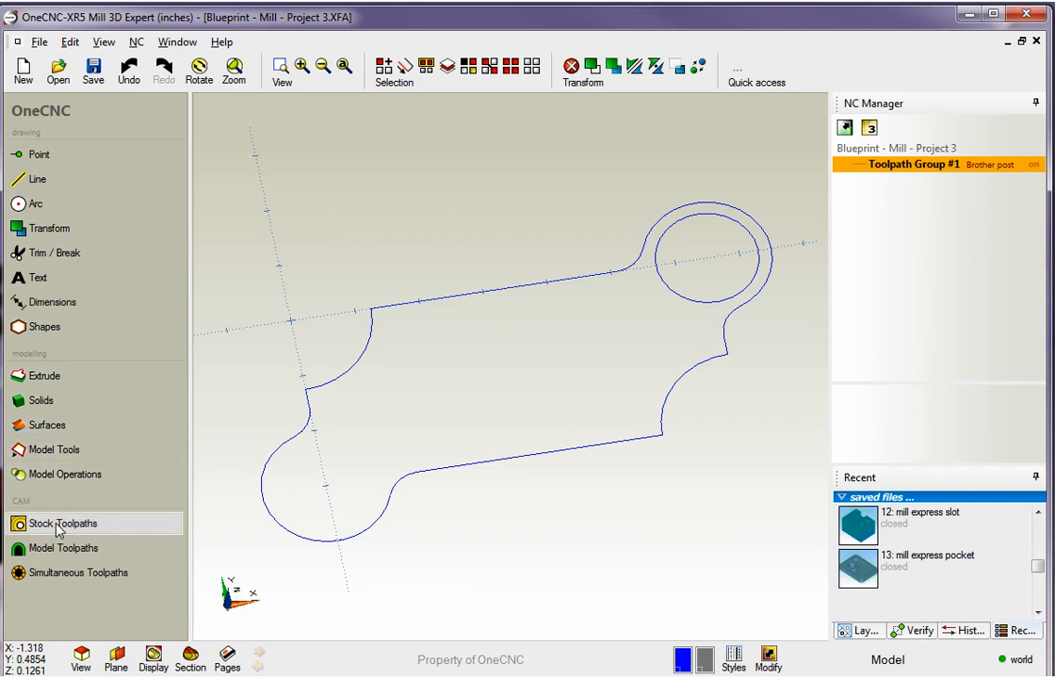
- Start a Chamfer edge toolpath from the Stock Toolpaths detailing list
left_click(64, 523)
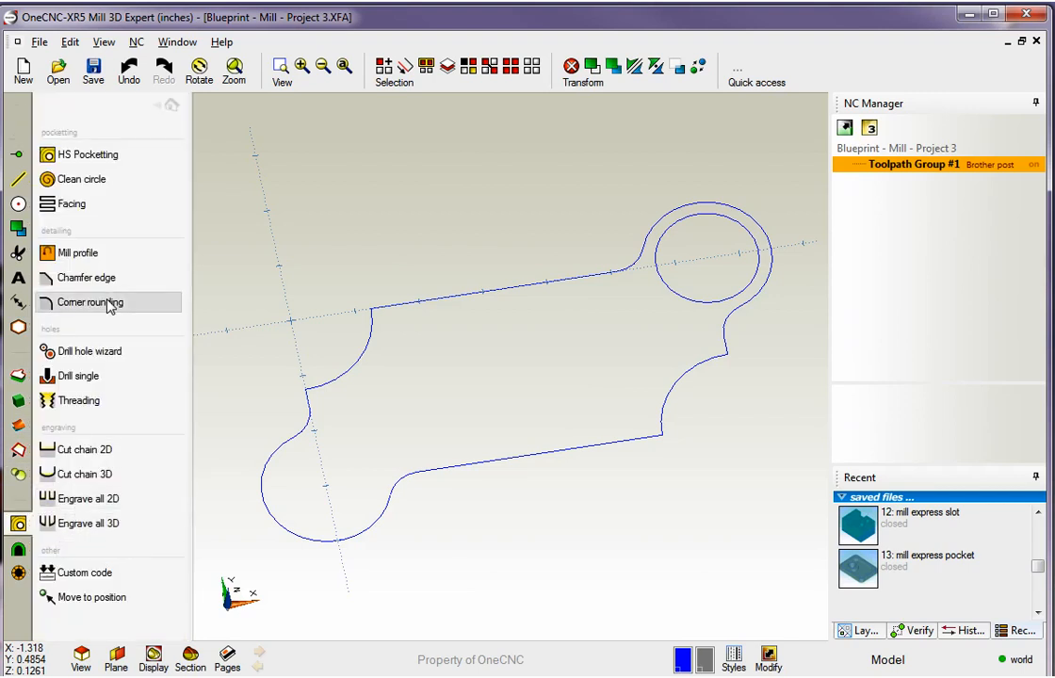
mouse_move(83, 277)
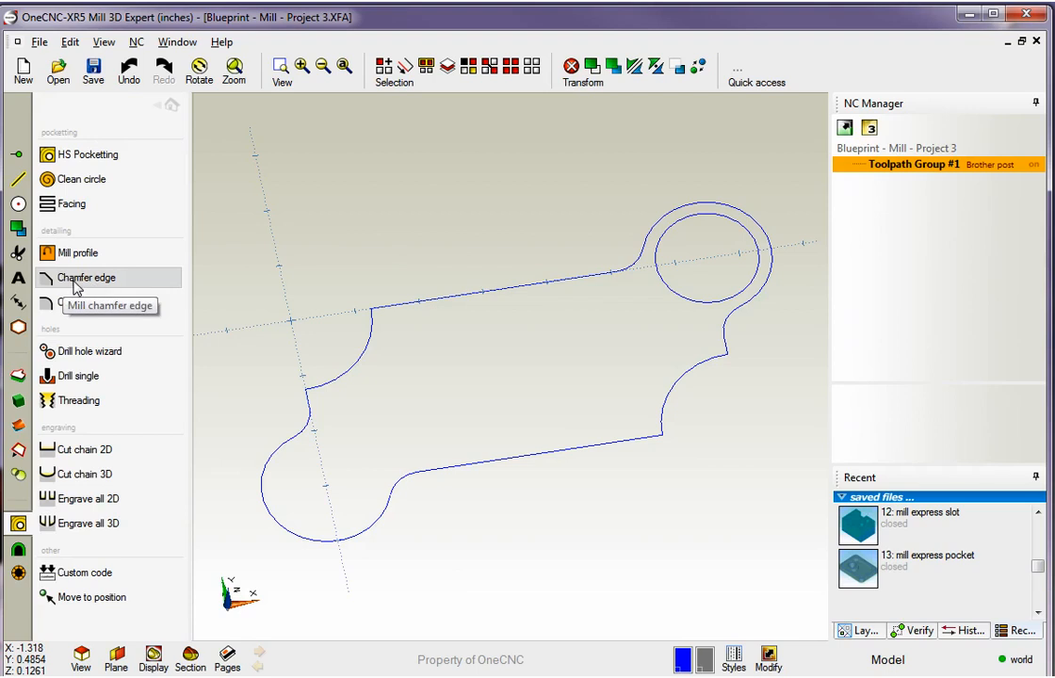
left_click(85, 277)
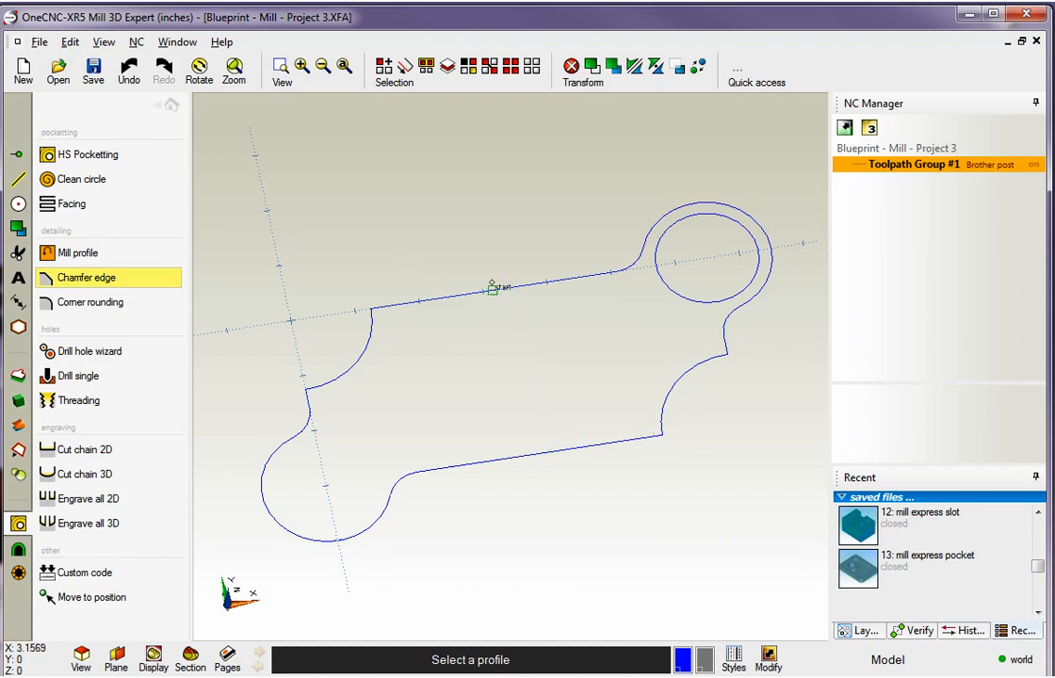
- Chain the outer part outline from its top edge as the chamfer profile
left_click(490, 287)
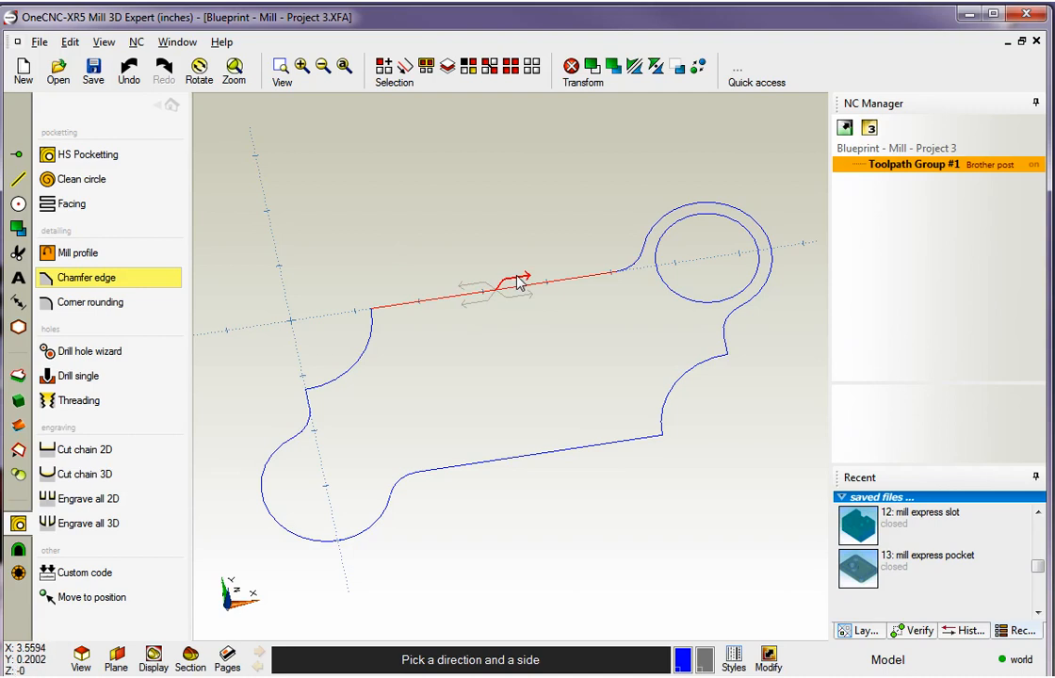
mouse_move(521, 286)
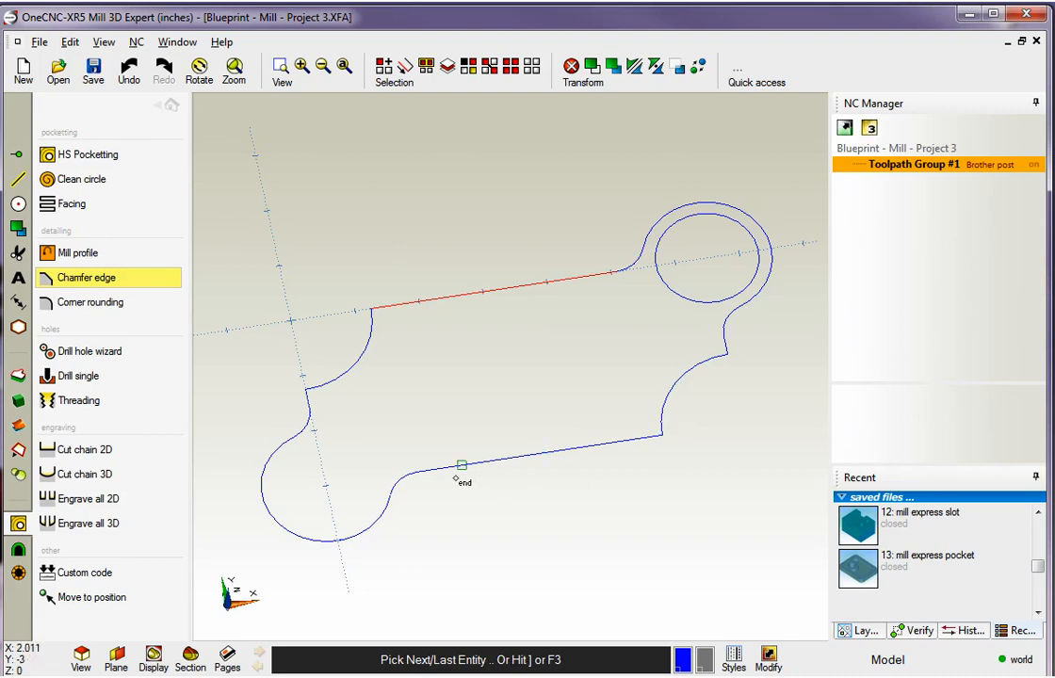
mouse_move(331, 540)
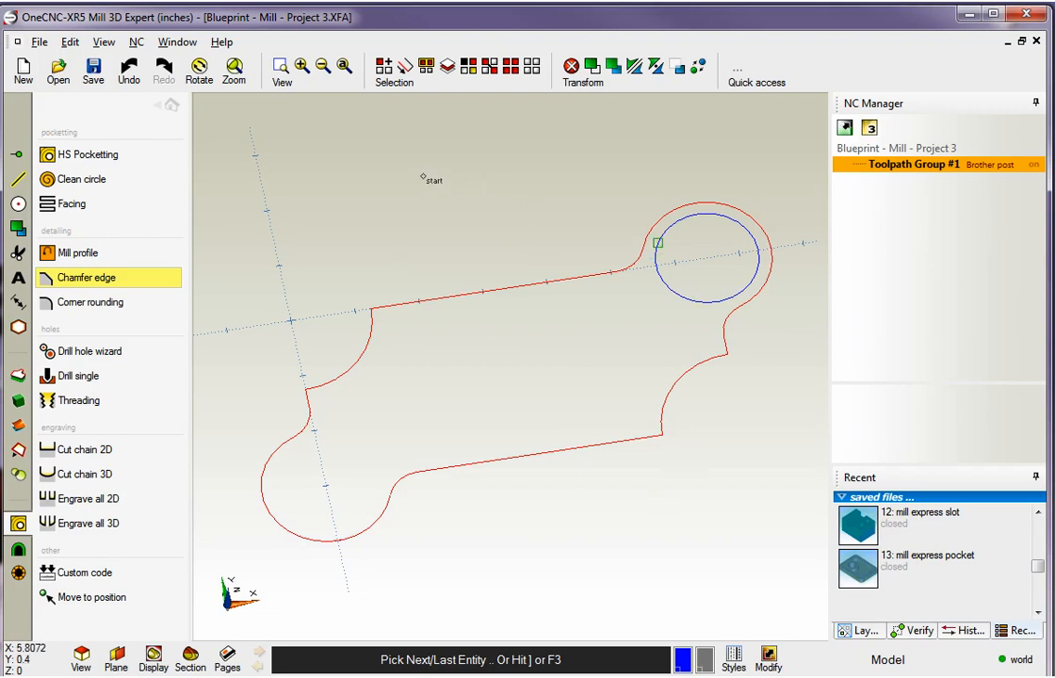
left_click(85, 277)
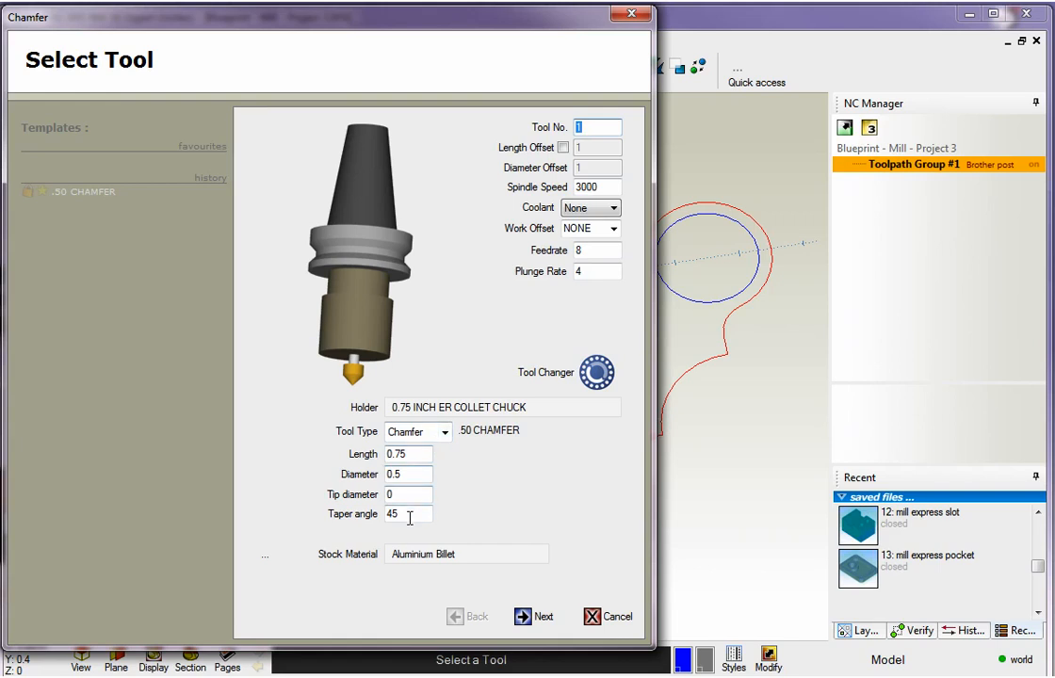
mouse_move(366, 304)
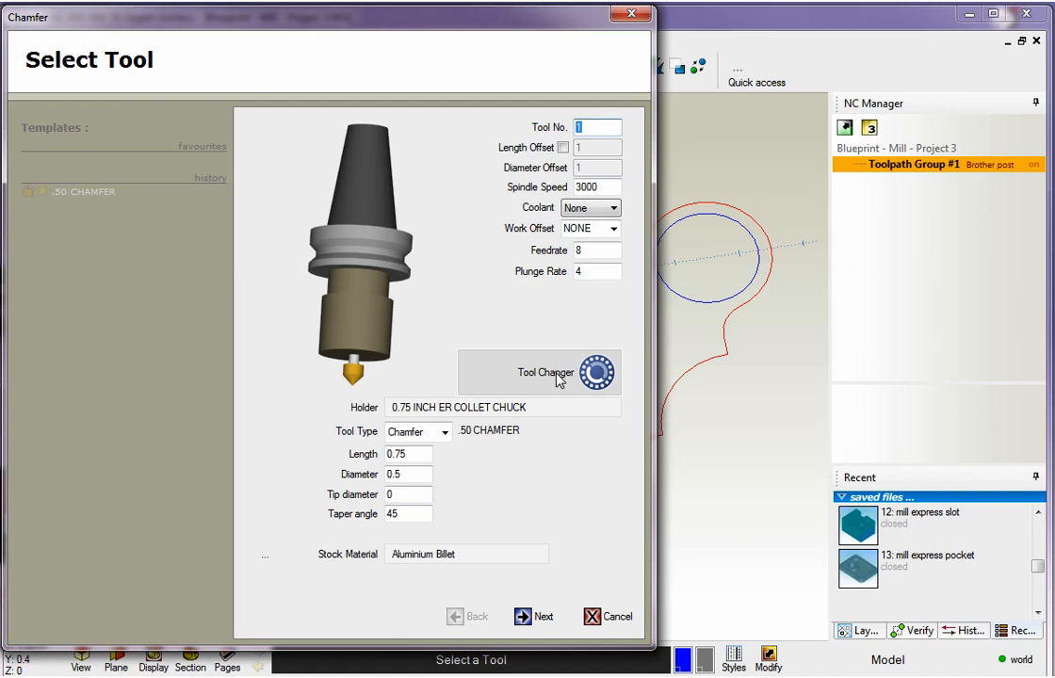
- Open the Tool Changer library from the chamfer Select Tool page
left_click(544, 372)
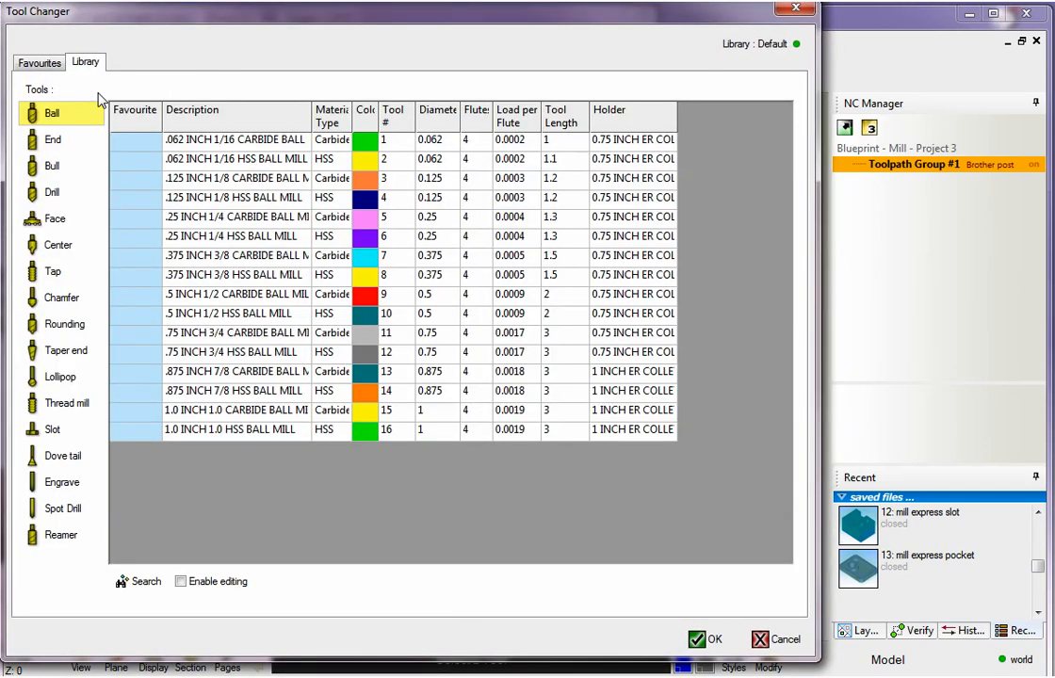
mouse_move(61, 297)
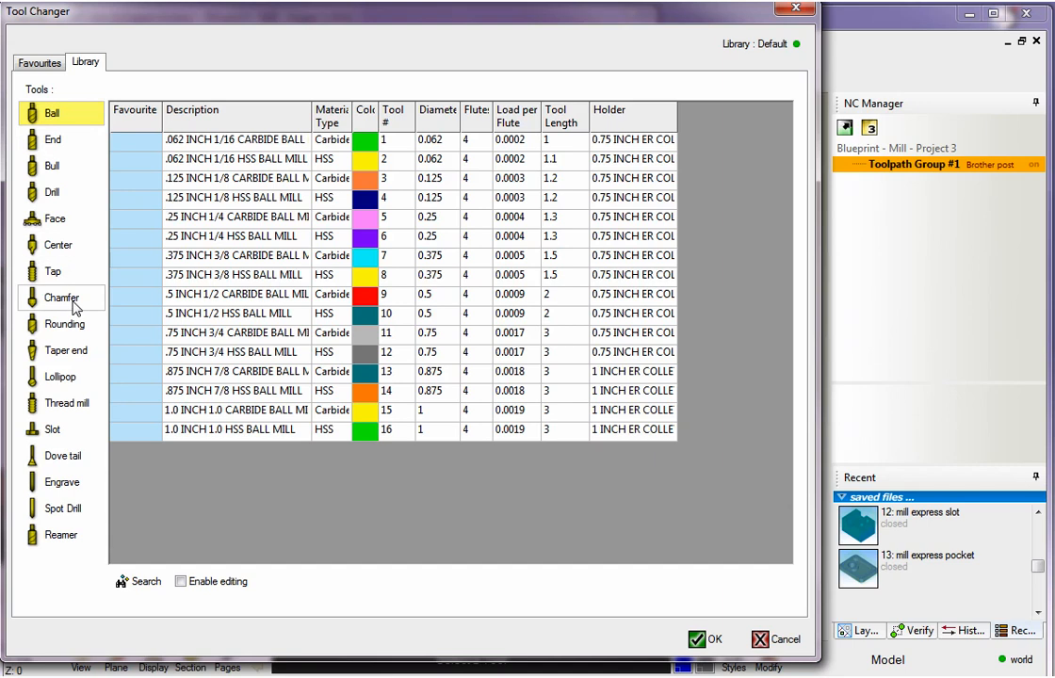
mouse_move(73, 302)
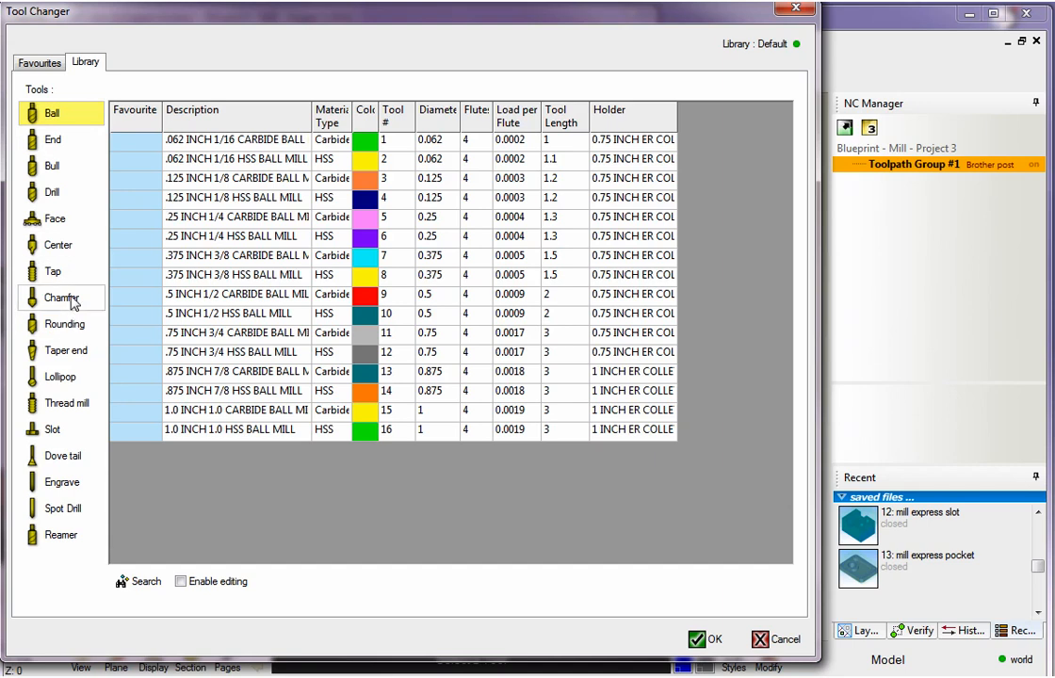
- Show the Chamfer category in the tool library, bringing in the .625 chamfer cutter
left_click(60, 298)
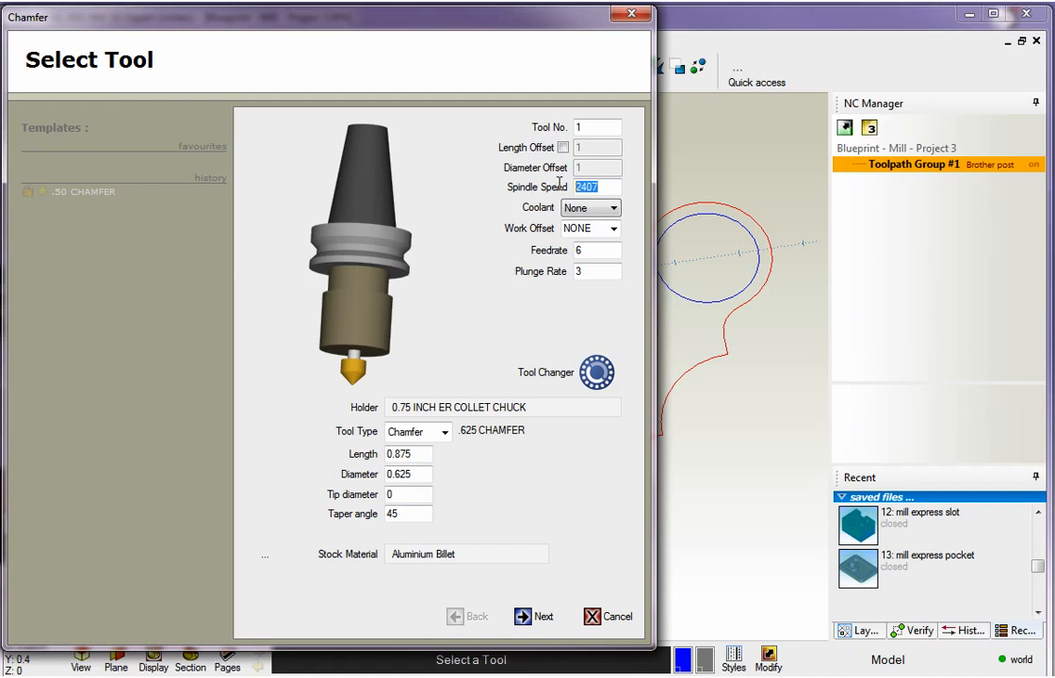
- Set the .625 chamfer tool's spindle speed to 2400 and continue
type("24")
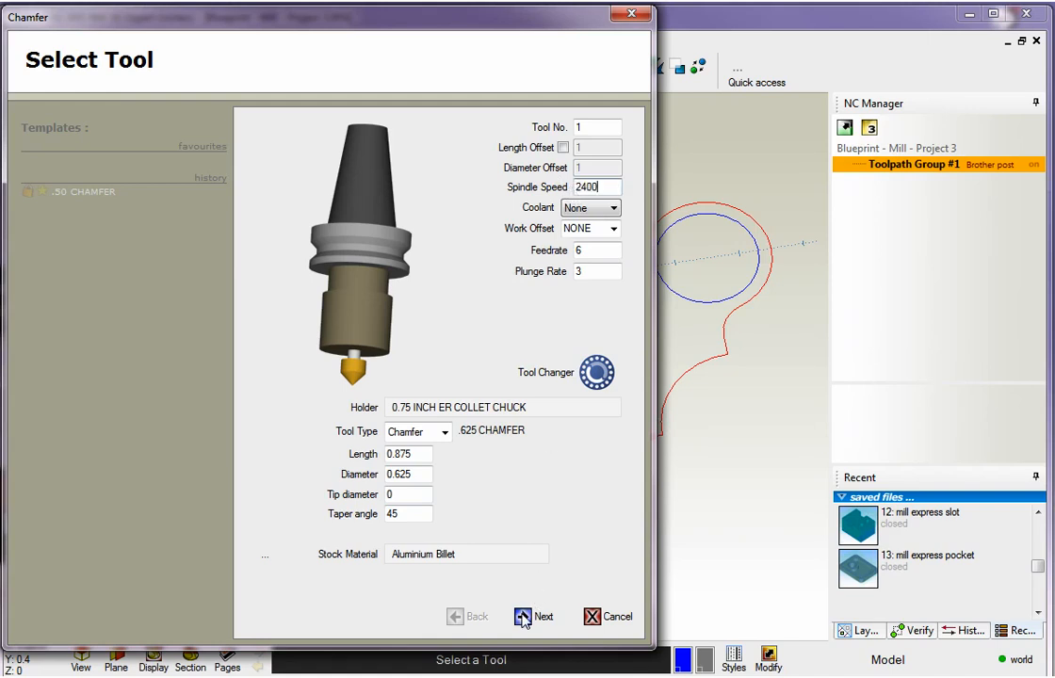
left_click(533, 616)
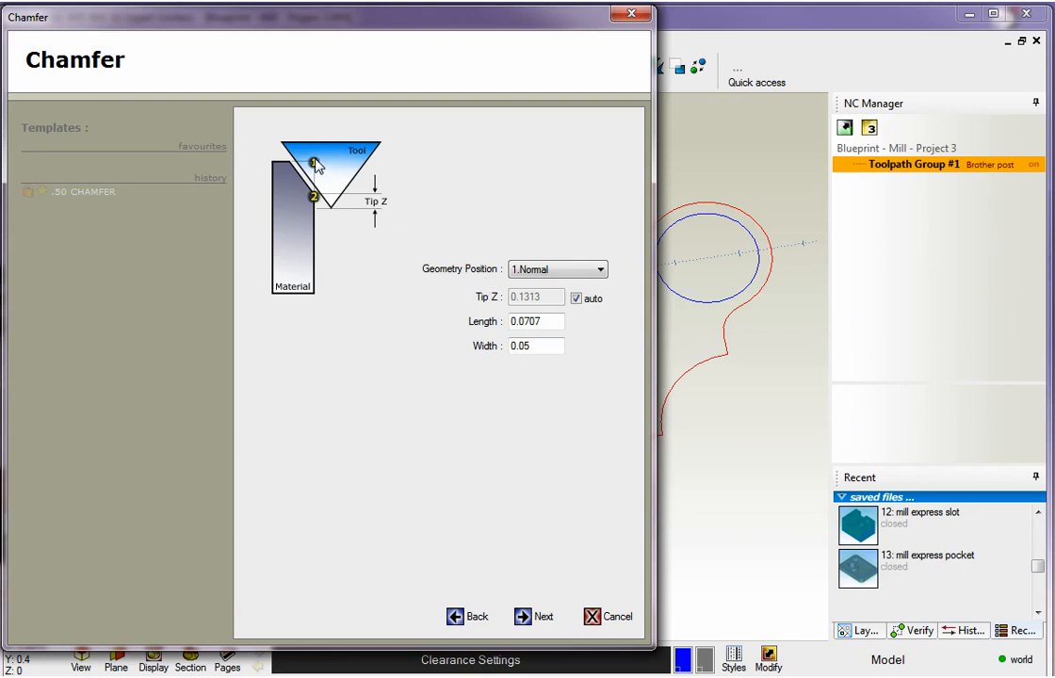
mouse_move(775, 316)
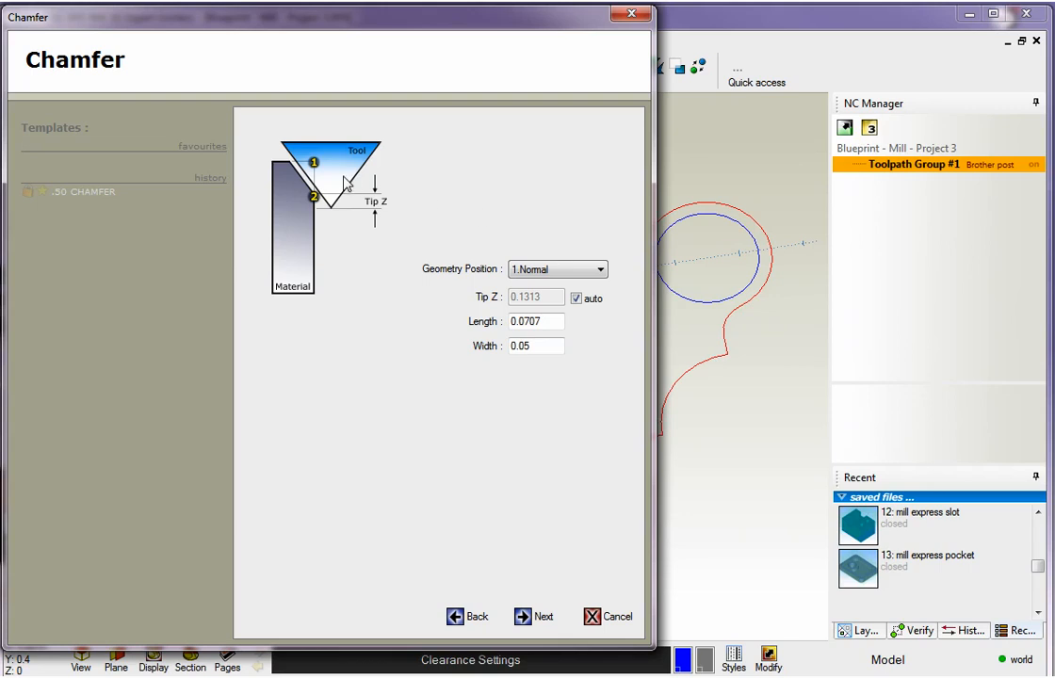
mouse_move(318, 171)
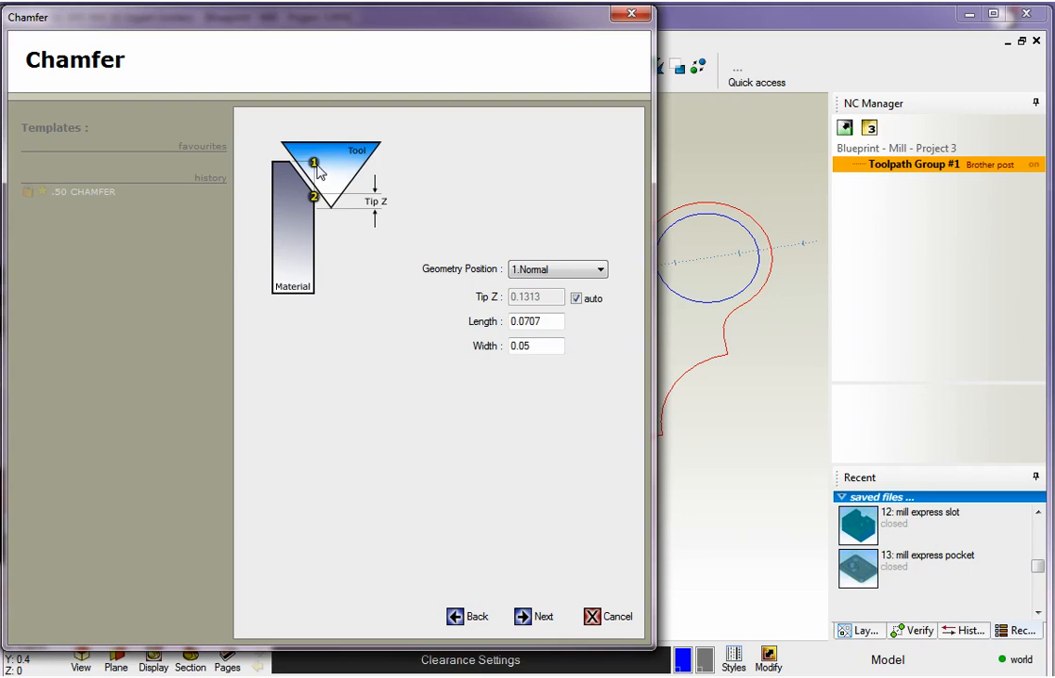
mouse_move(701, 361)
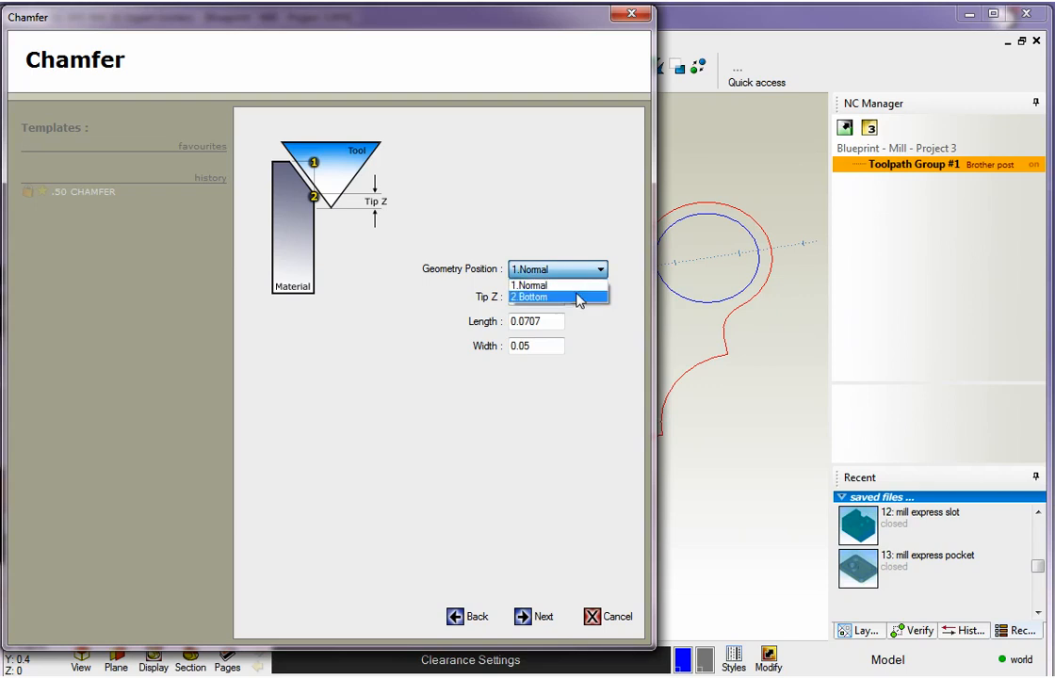
- Try Bottom geometry position, then keep Normal and continue to entry/exit
left_click(529, 297)
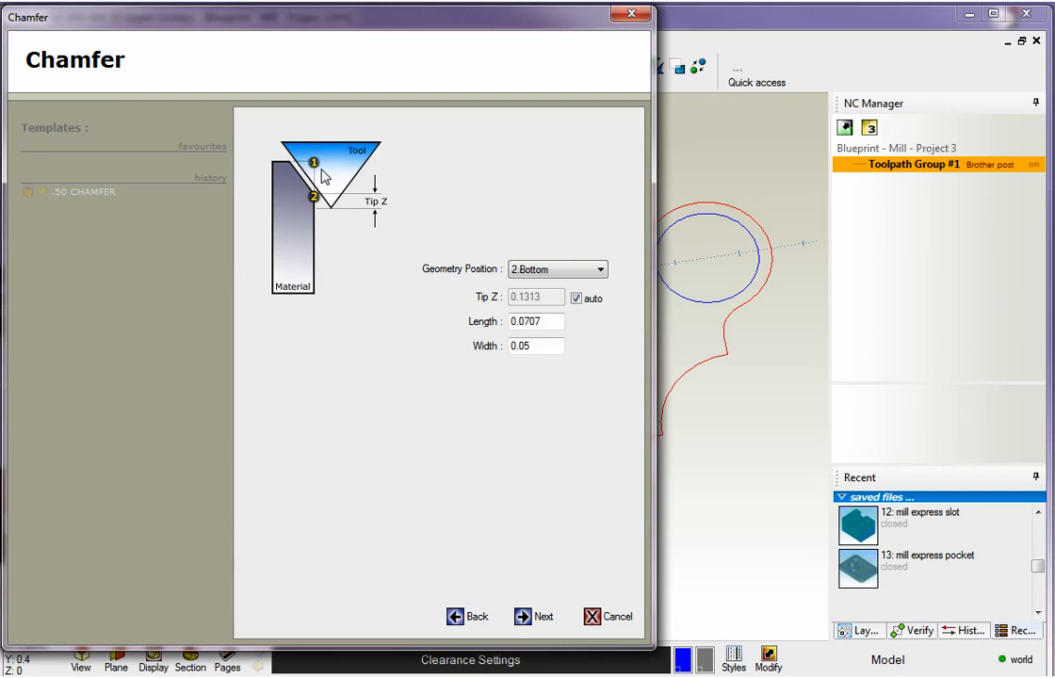
mouse_move(548, 246)
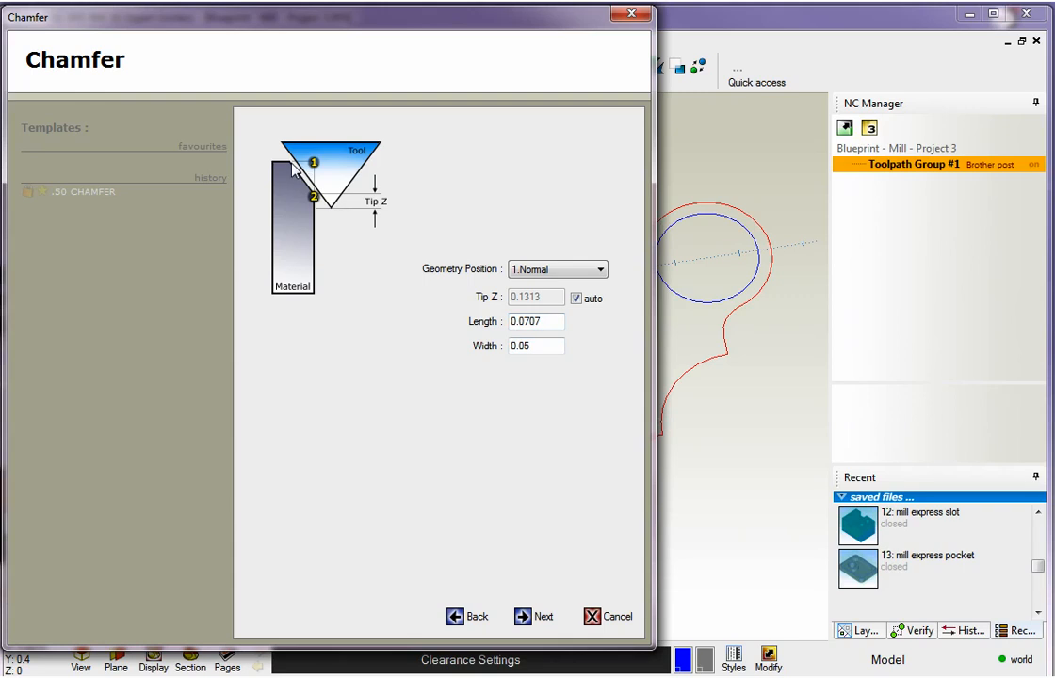
mouse_move(488, 358)
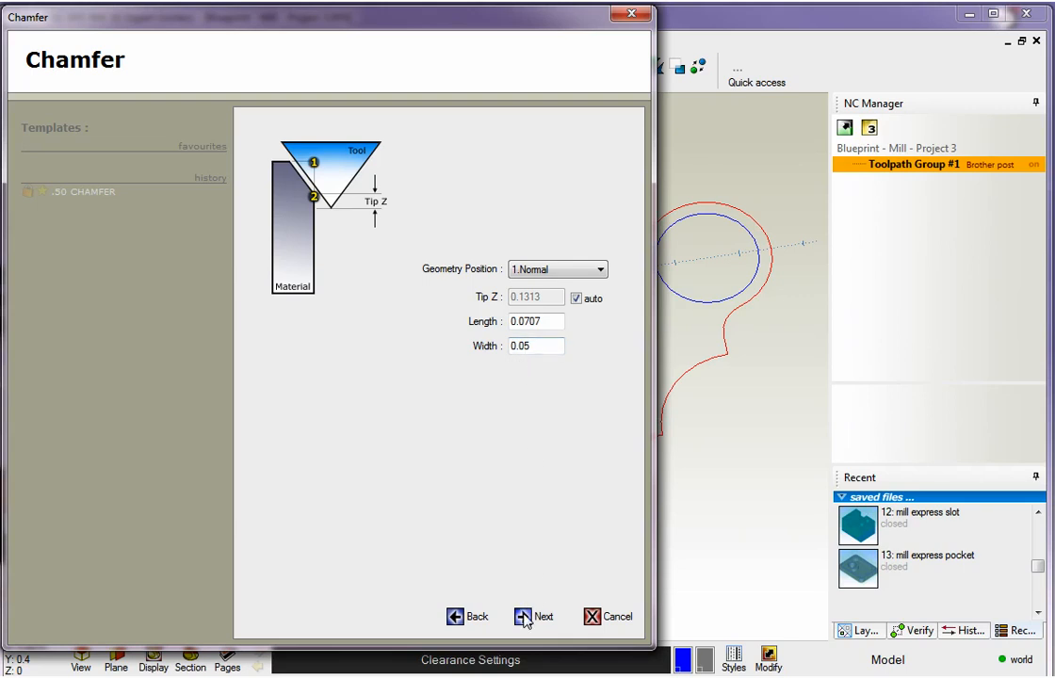
left_click(534, 616)
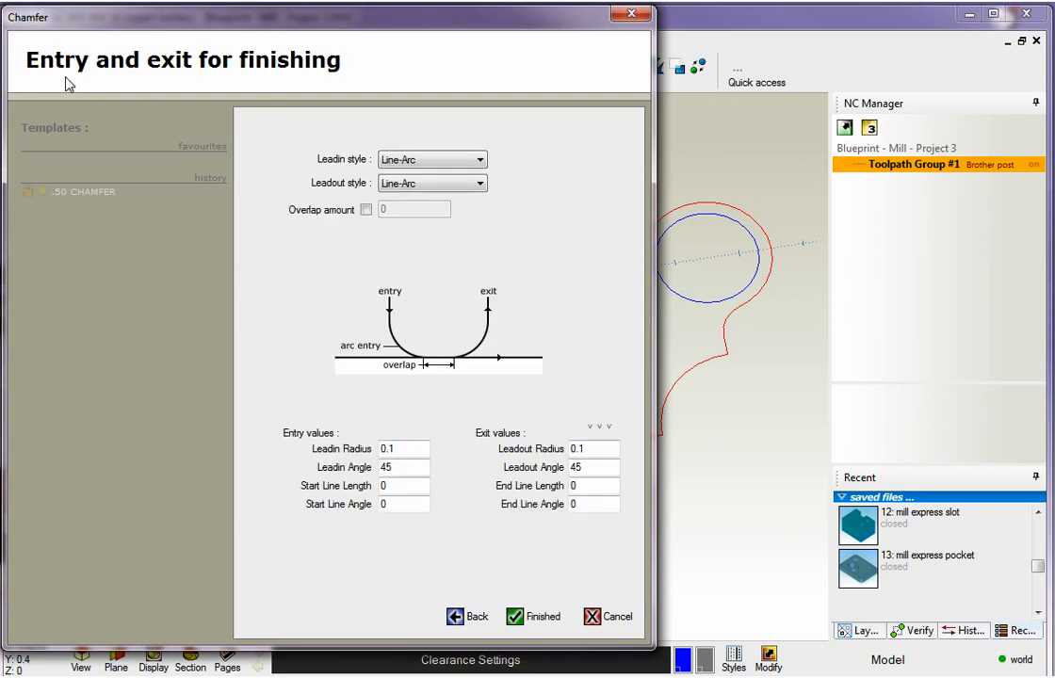
mouse_move(391, 353)
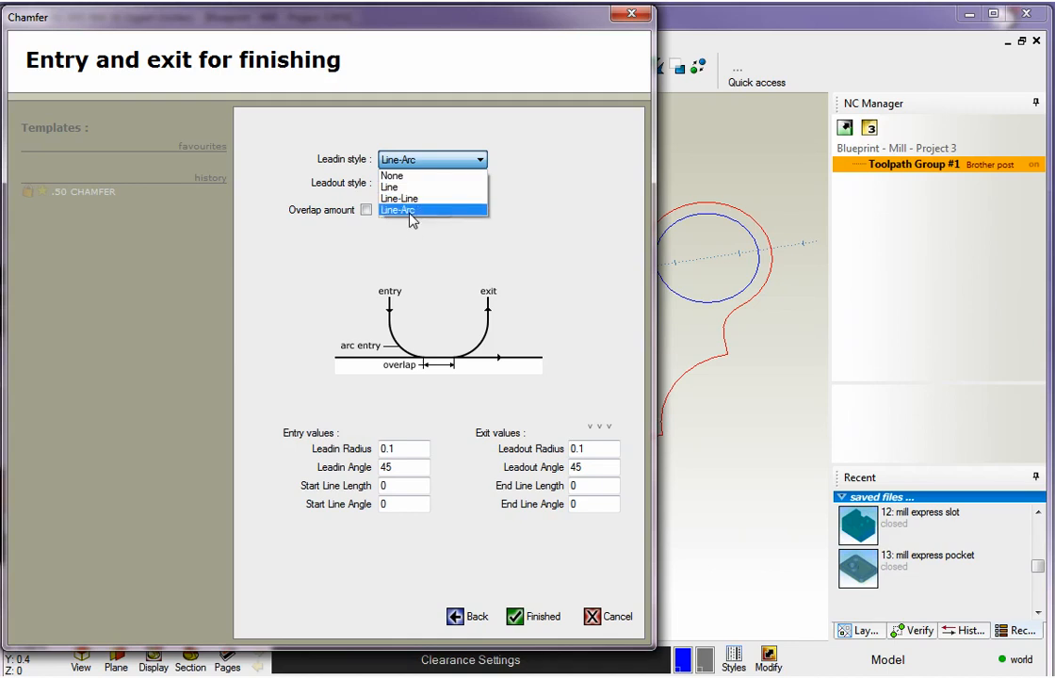
- Set the Line-Arc exit angle and finish the Chamfer toolpath
left_click(418, 210)
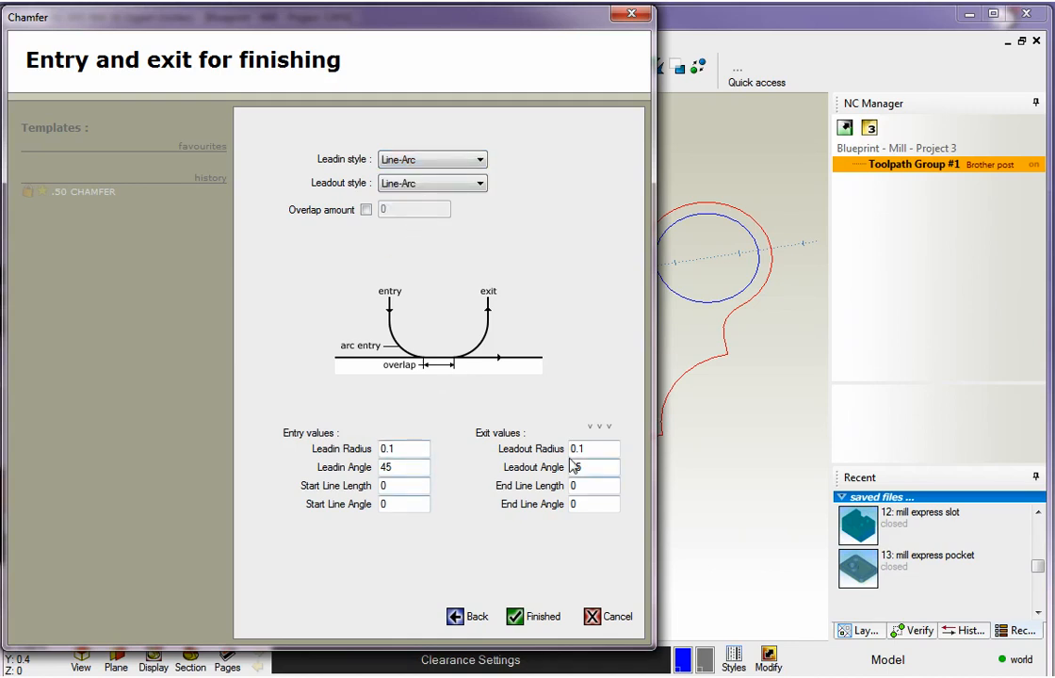
left_click(533, 616)
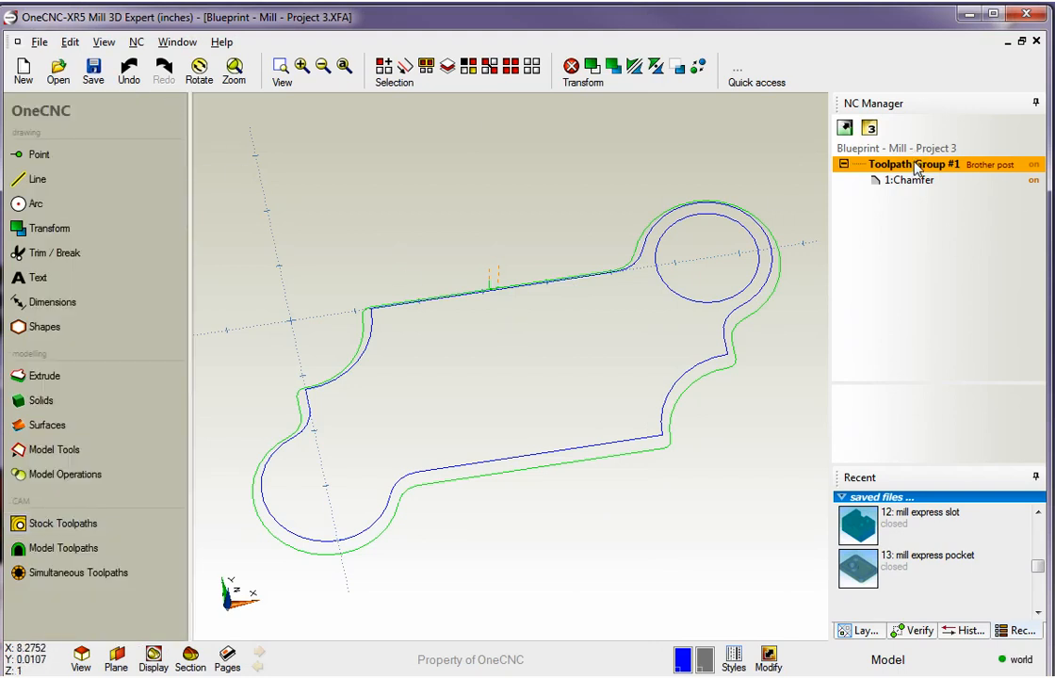
- Simulate Toolpath Group #1 in NC Solid Verification, taking stock from a picked boundary
right_click(914, 163)
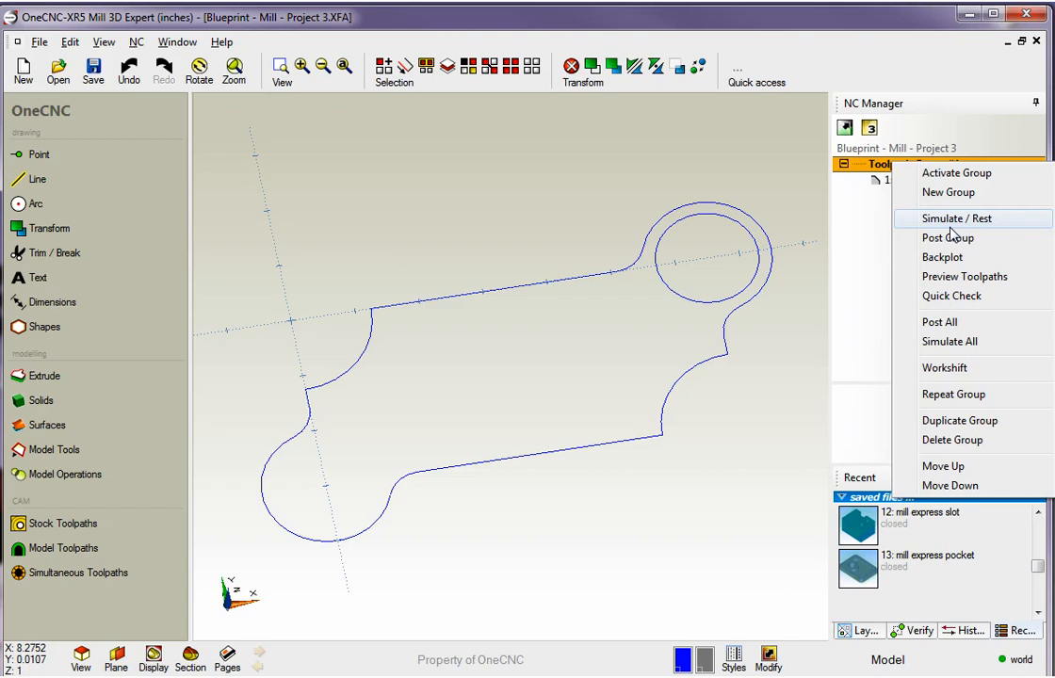
left_click(955, 217)
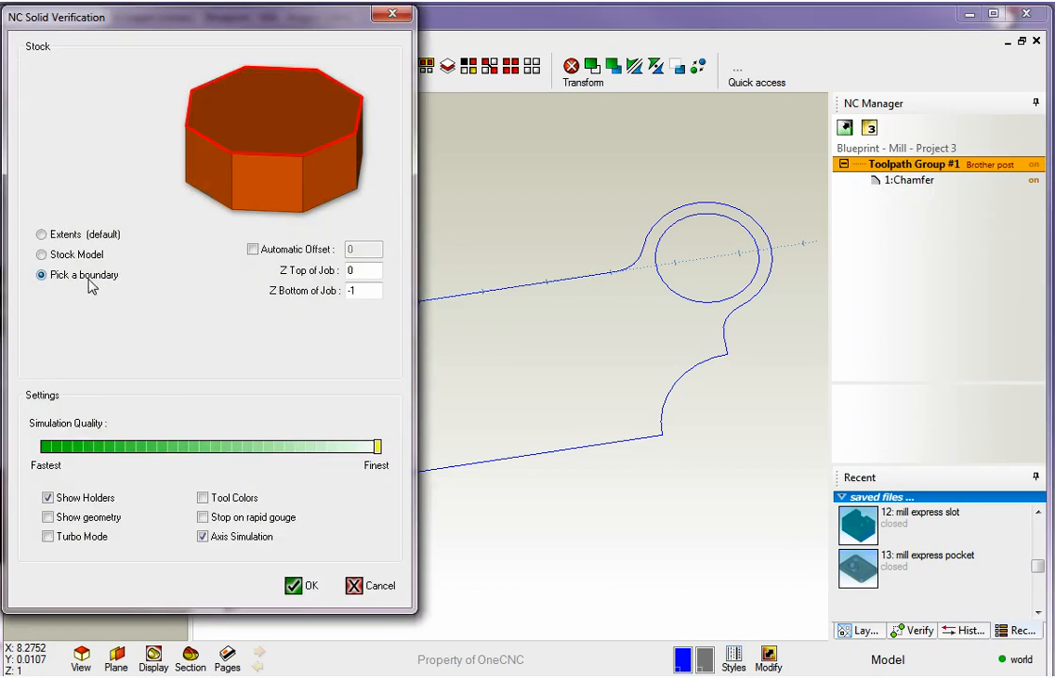
left_click(362, 271)
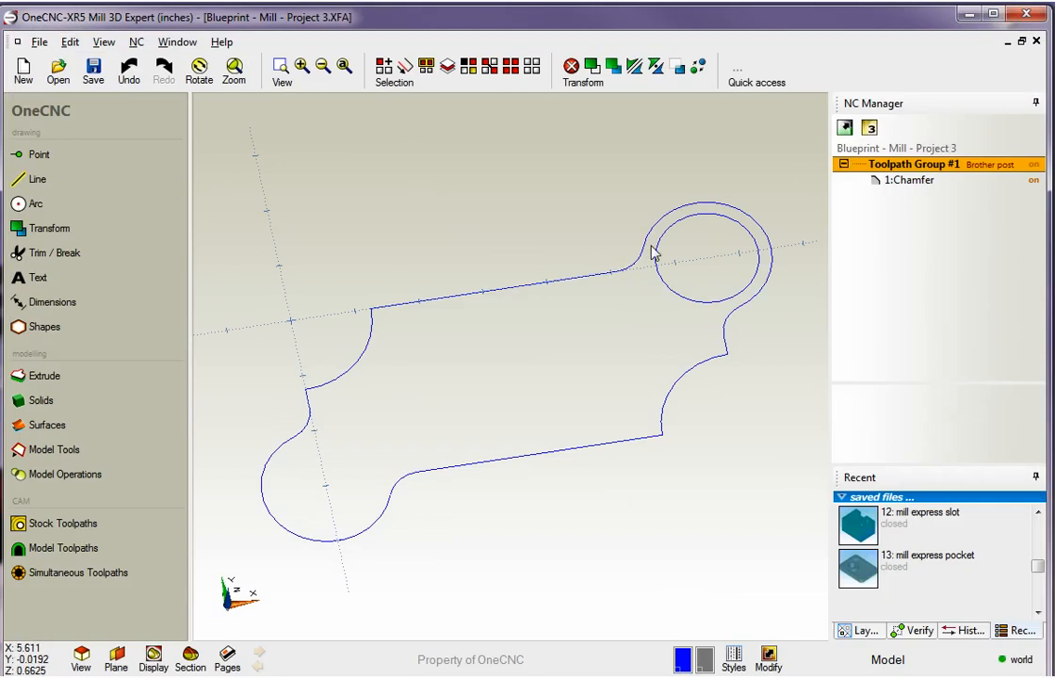
mouse_move(641, 200)
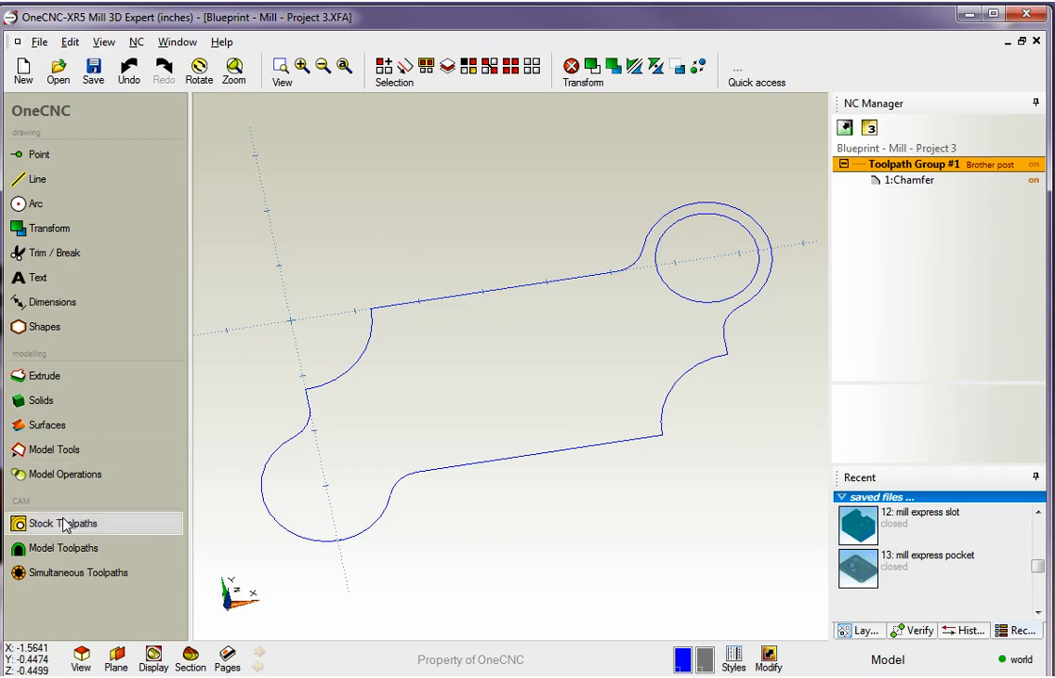
- Start a Corner rounding toolpath from the Stock Toolpaths list
left_click(68, 523)
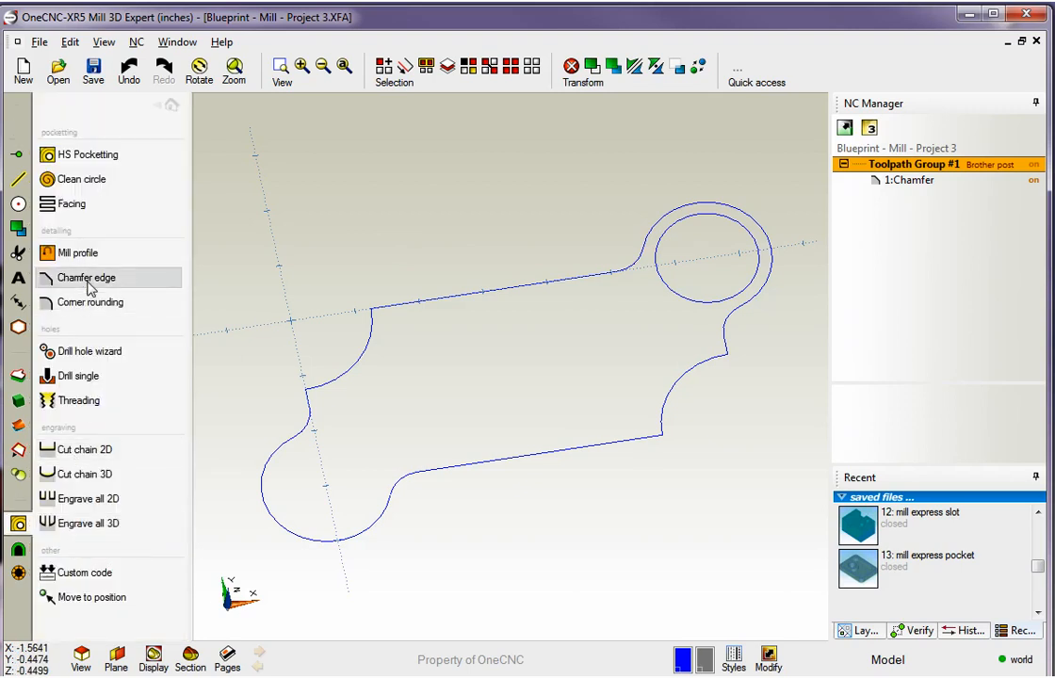
mouse_move(94, 301)
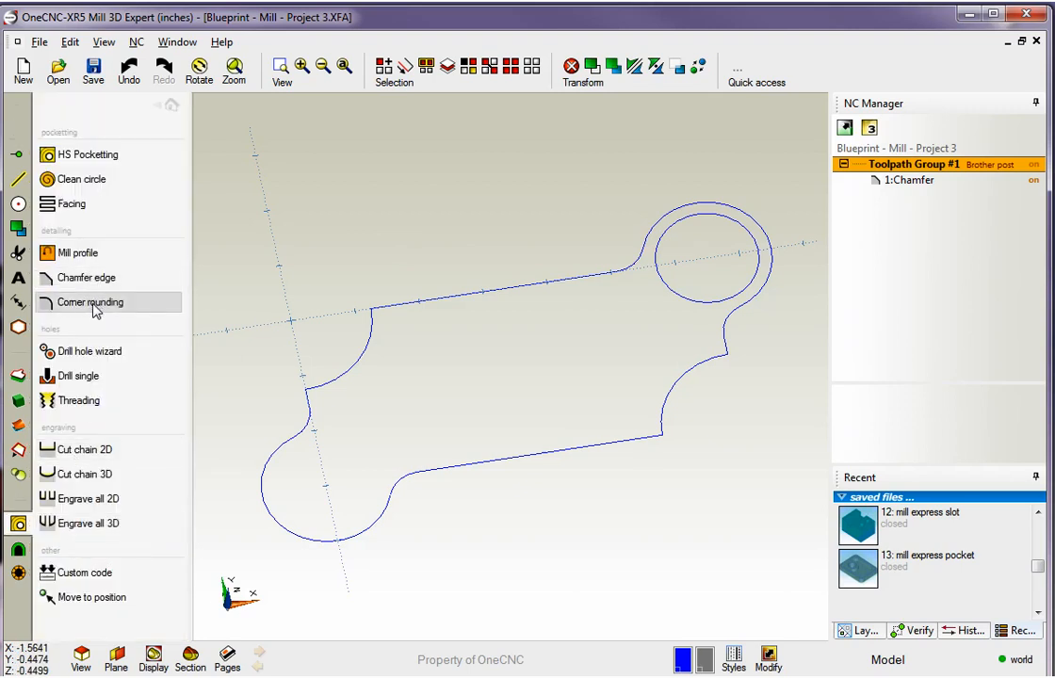
left_click(95, 301)
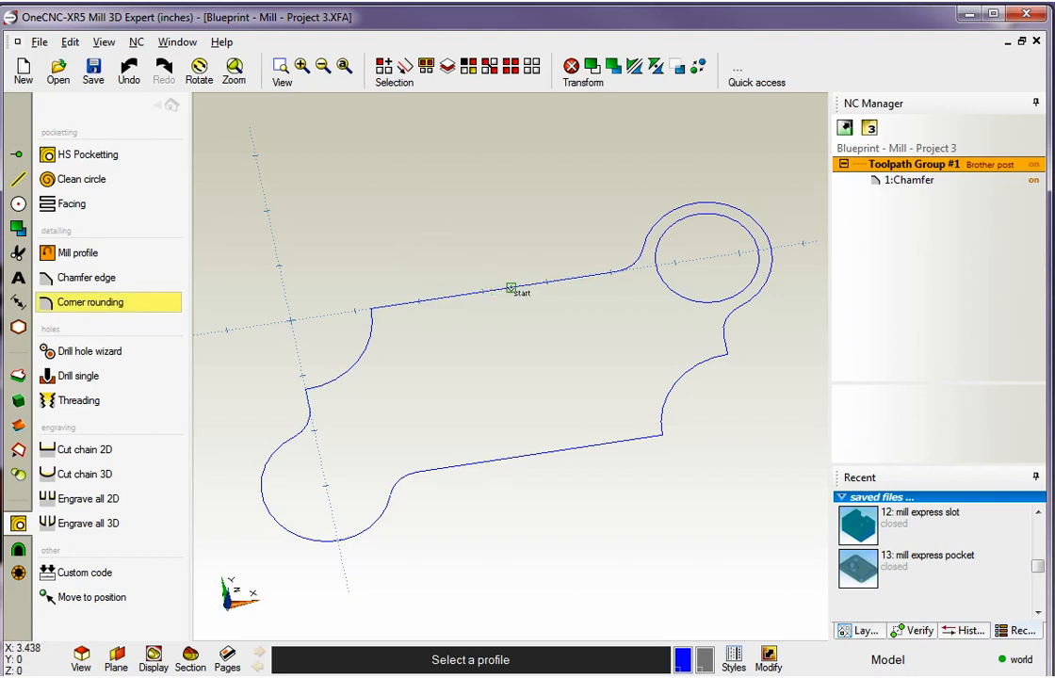
- Chain the outer outline from its top edge as the corner rounding profile
left_click(509, 285)
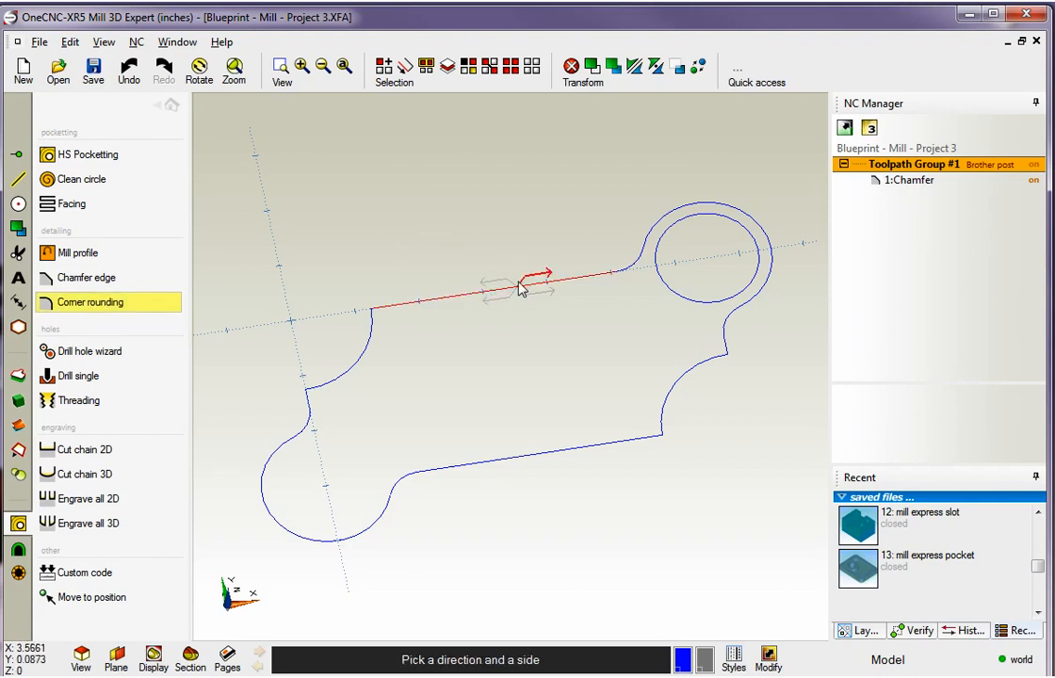
mouse_move(532, 280)
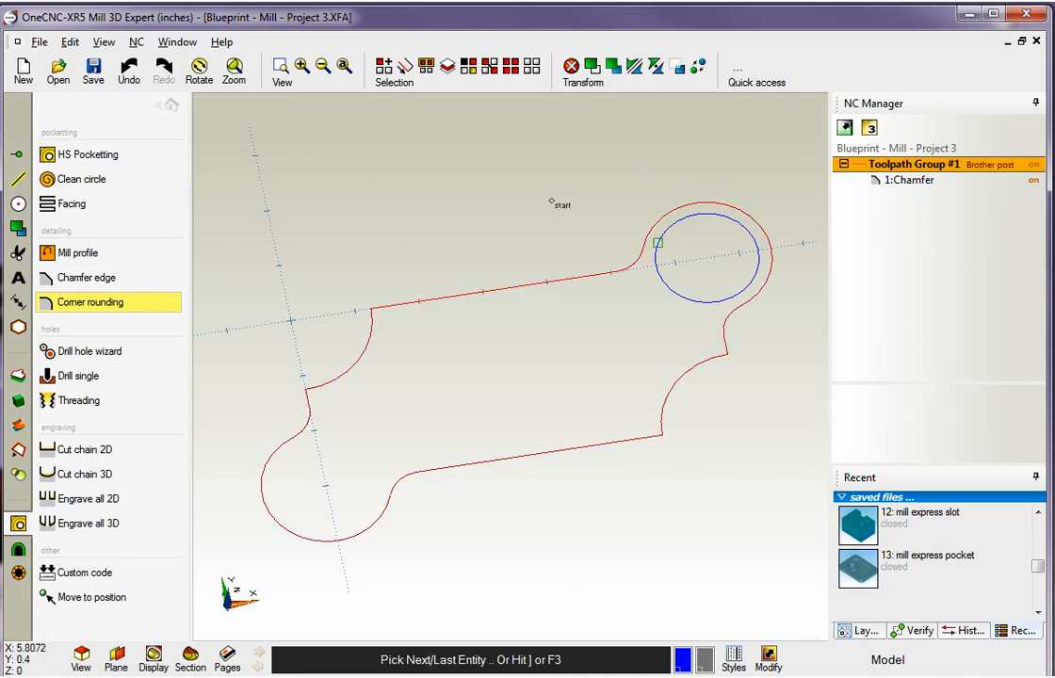
left_click(88, 301)
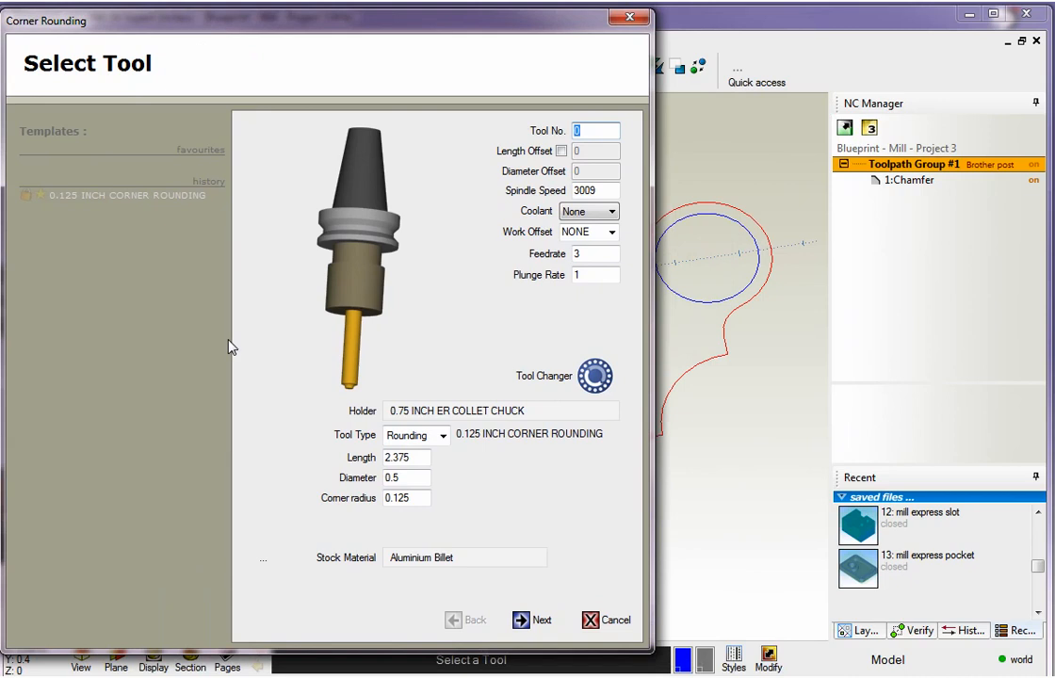
mouse_move(417, 513)
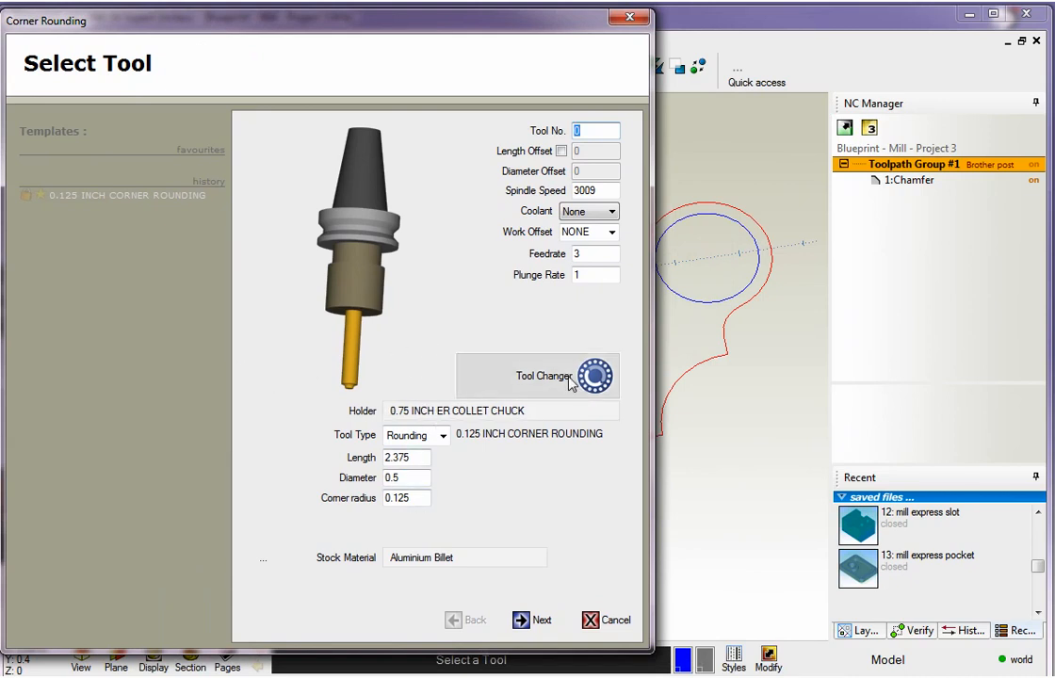
mouse_move(359, 289)
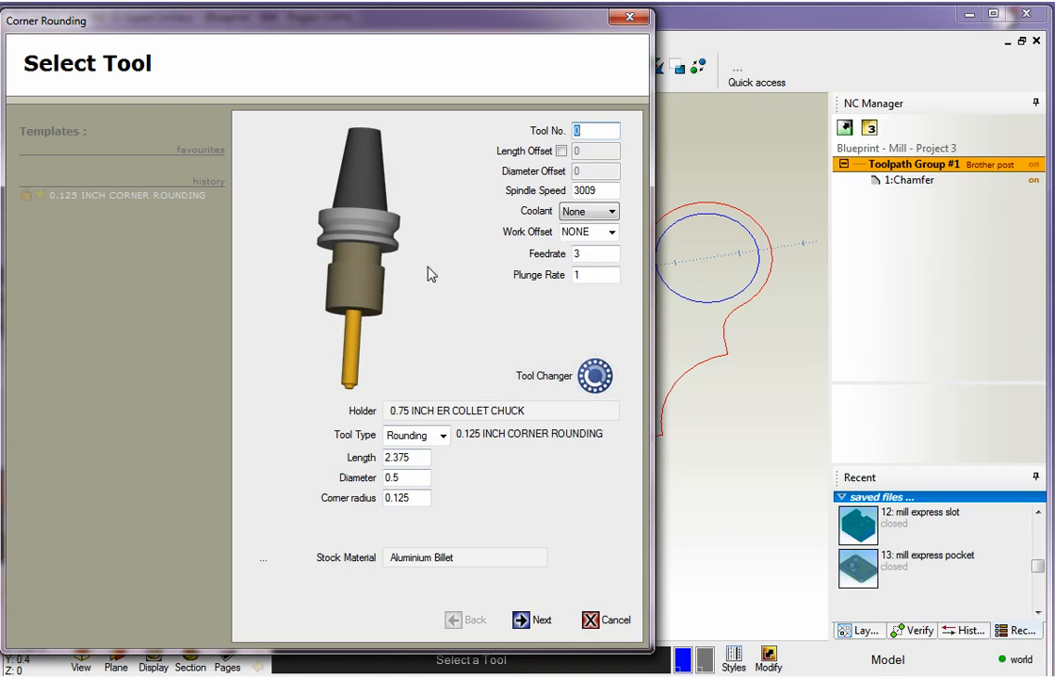
mouse_move(521, 619)
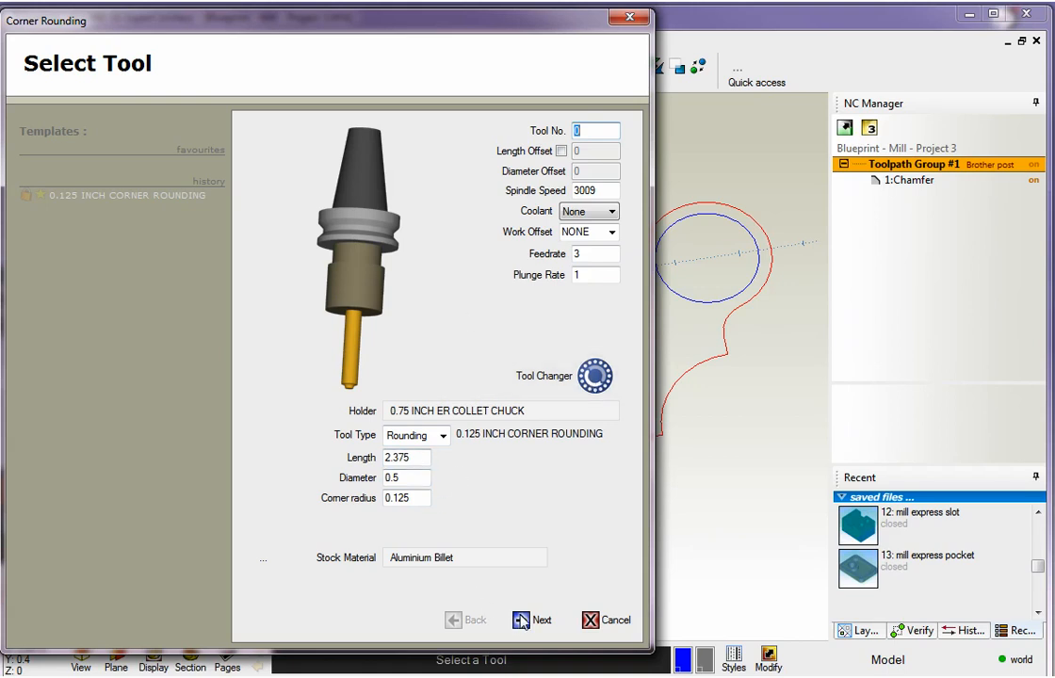
- Accept the 0.125 inch corner rounding tool
left_click(532, 620)
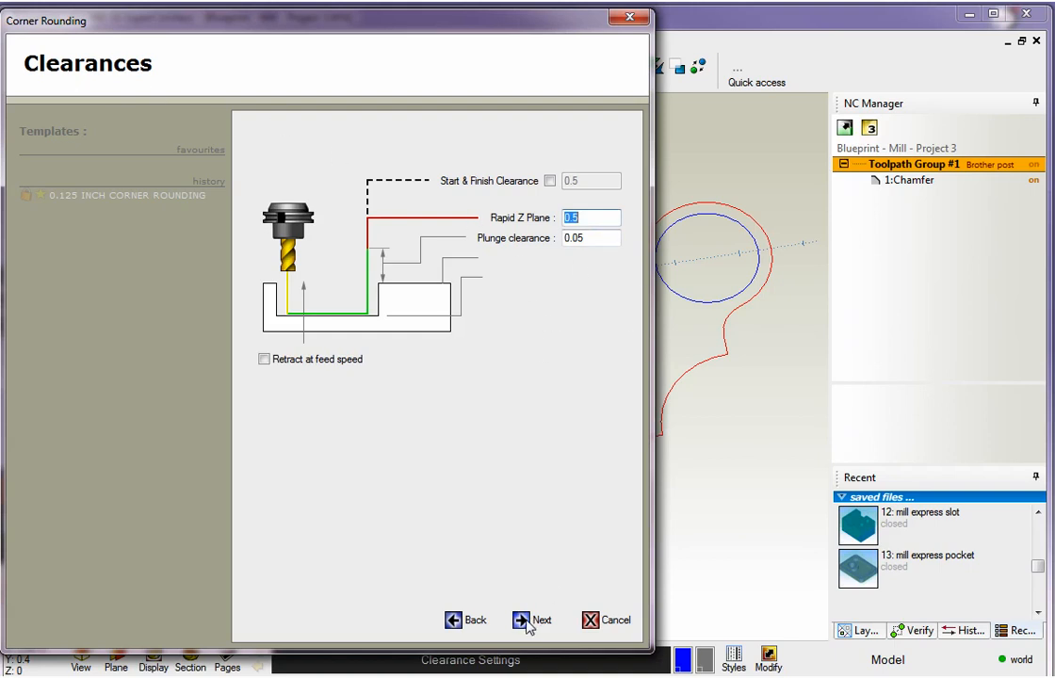
- Keep rapid Z 0.5, plunge clearance 0.05, and default automatic compensation, outside edge
left_click(533, 620)
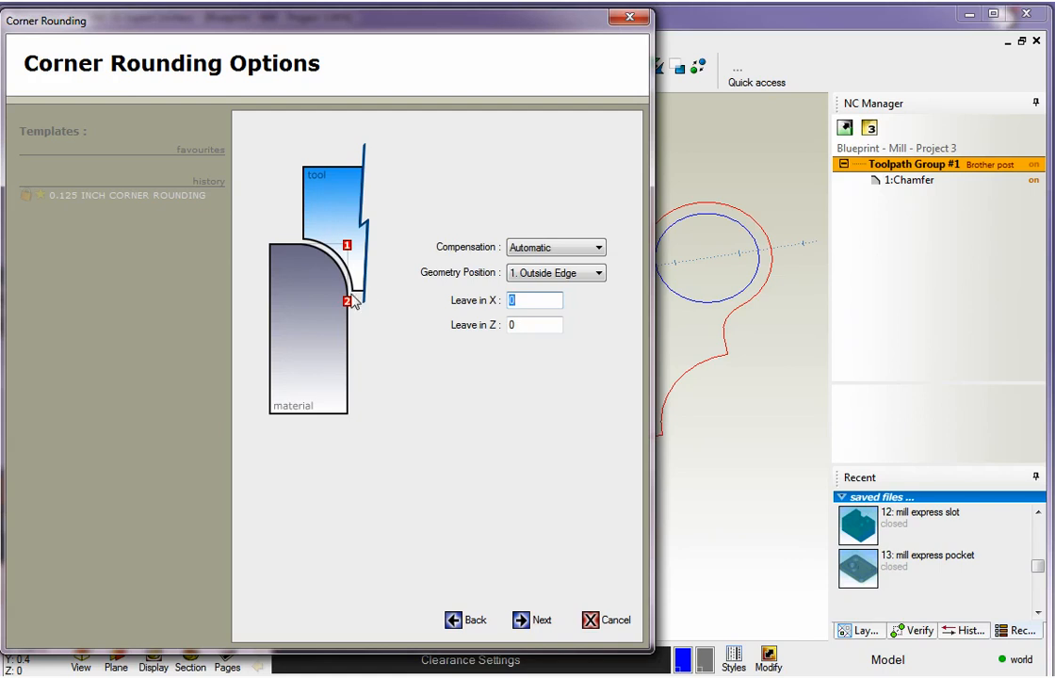
mouse_move(492, 285)
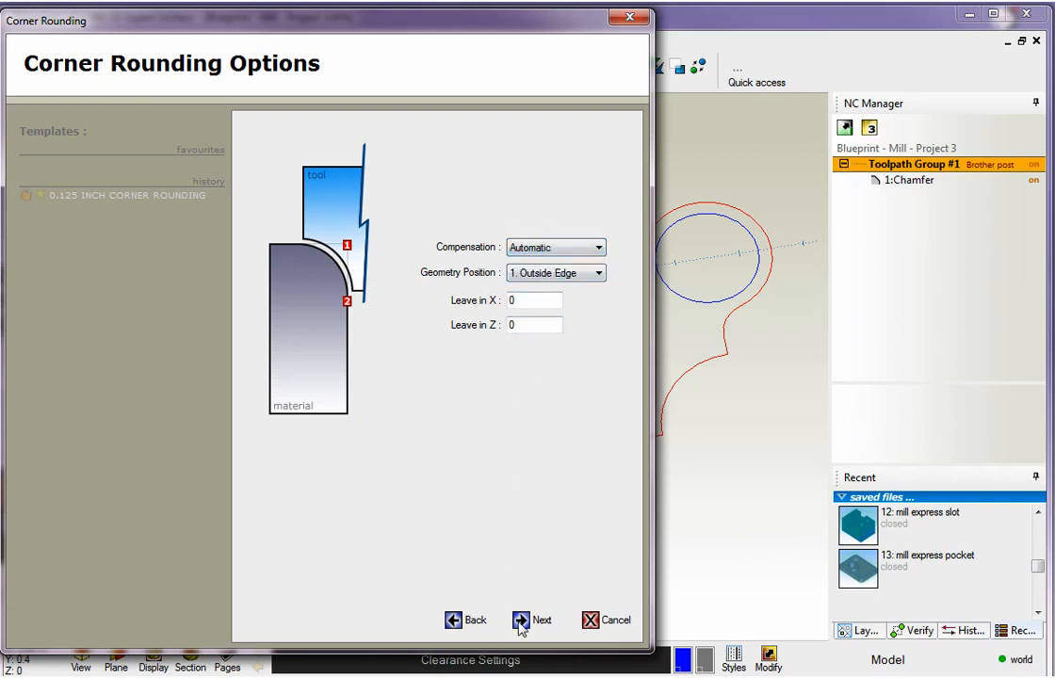
left_click(533, 620)
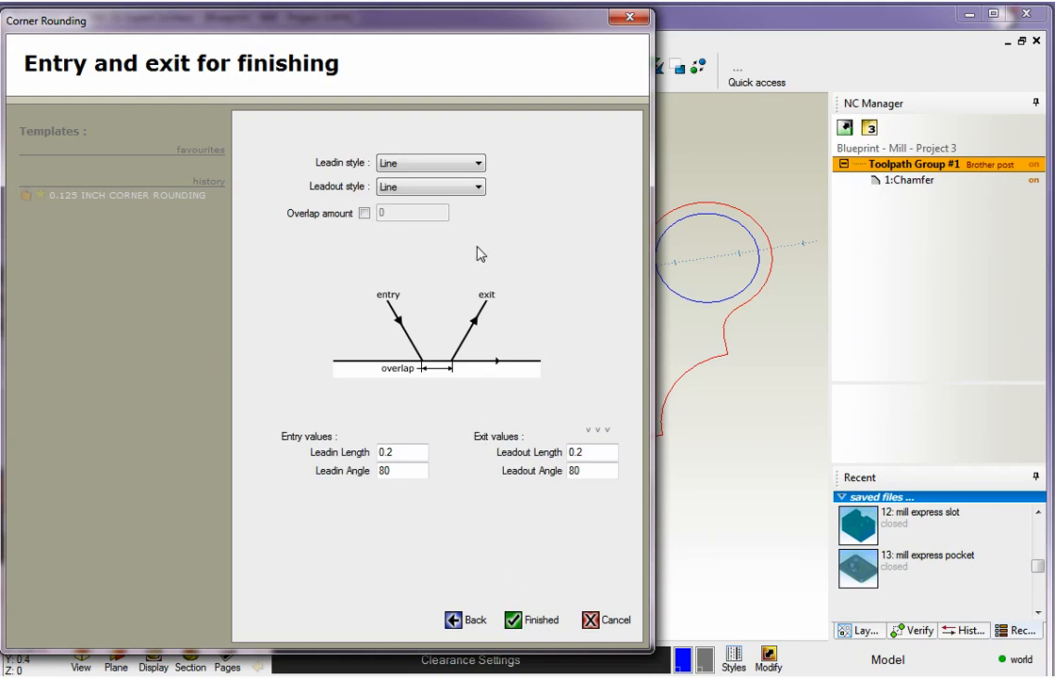
- Use a Line-Arc lead-in, apply it to the exit, and finish the Corner Rounding toolpath
left_click(429, 162)
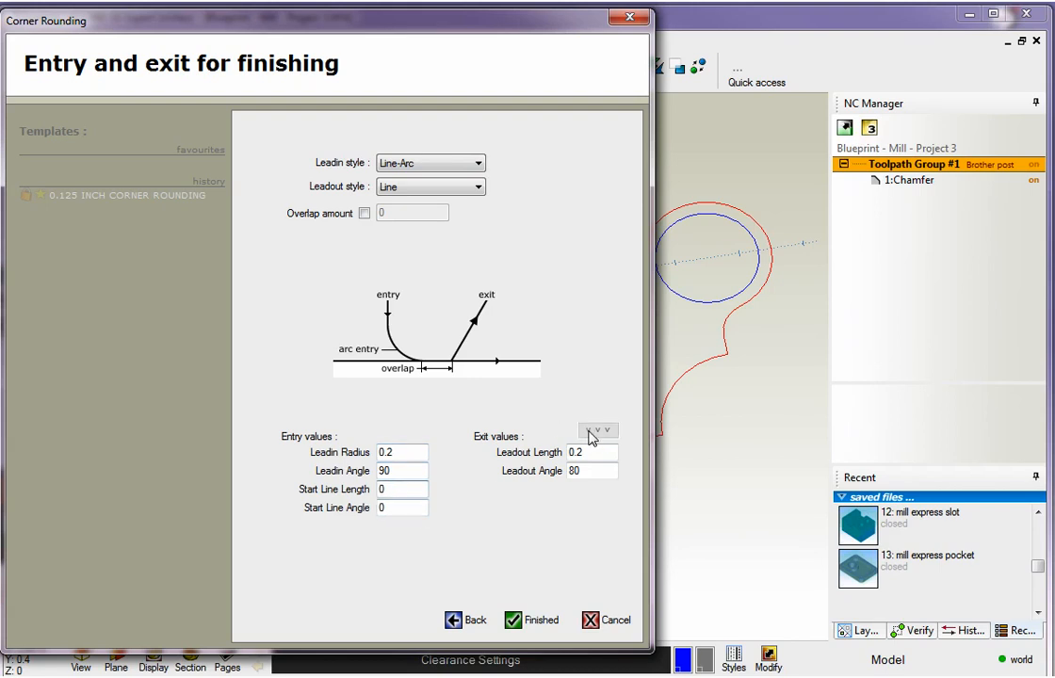
left_click(531, 620)
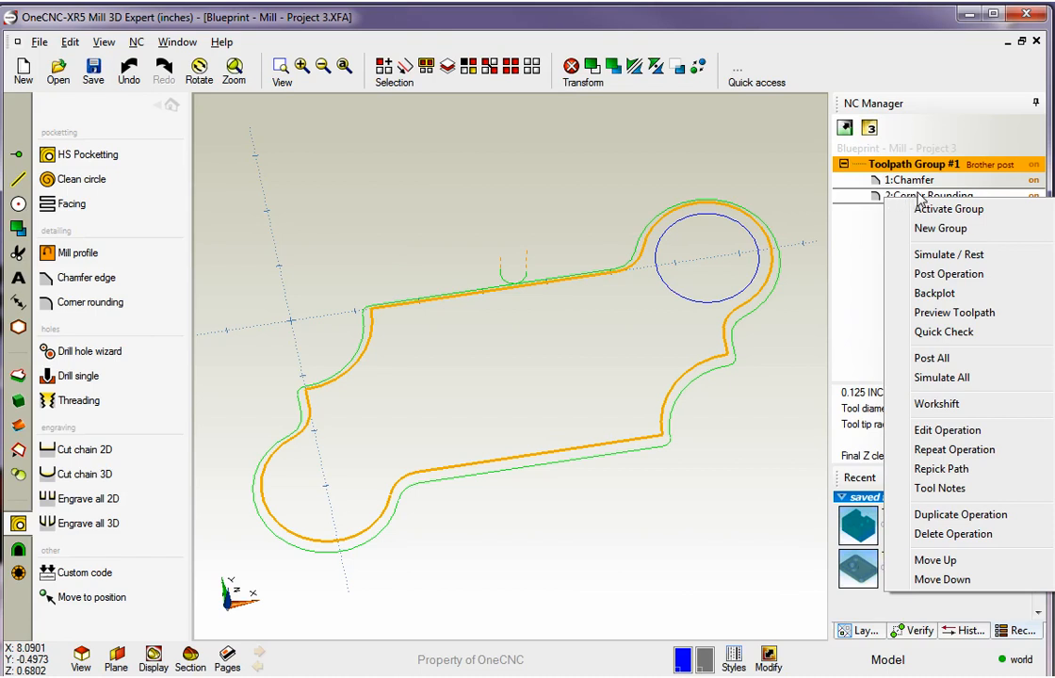
- Simulate Toolpath Group #1 with the part outline as the stock boundary
left_click(948, 255)
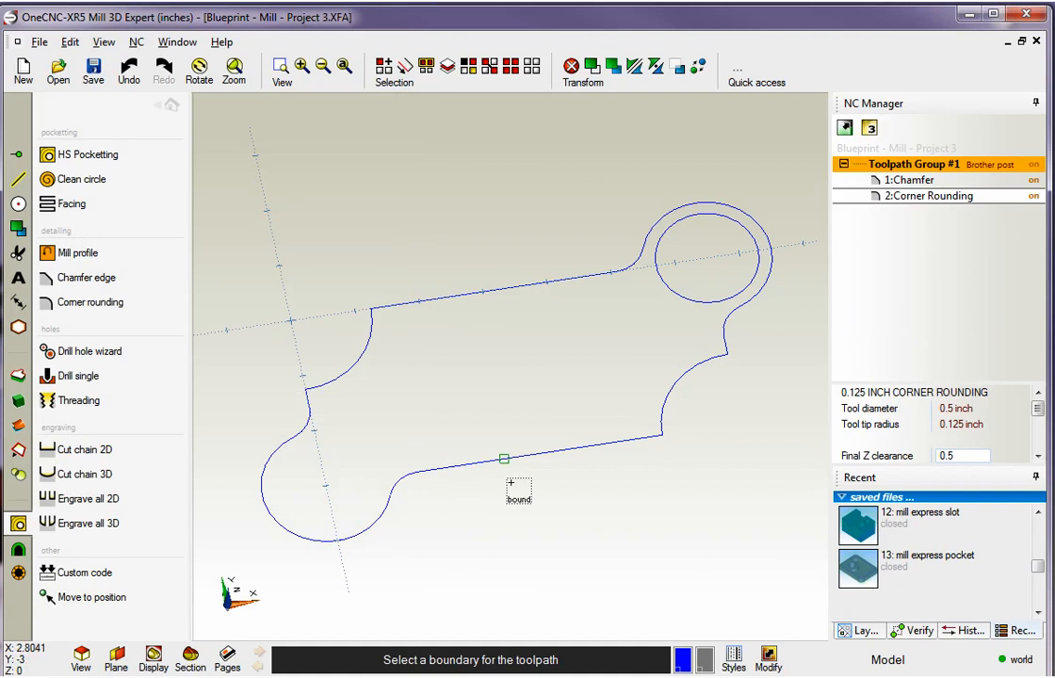
left_click(910, 630)
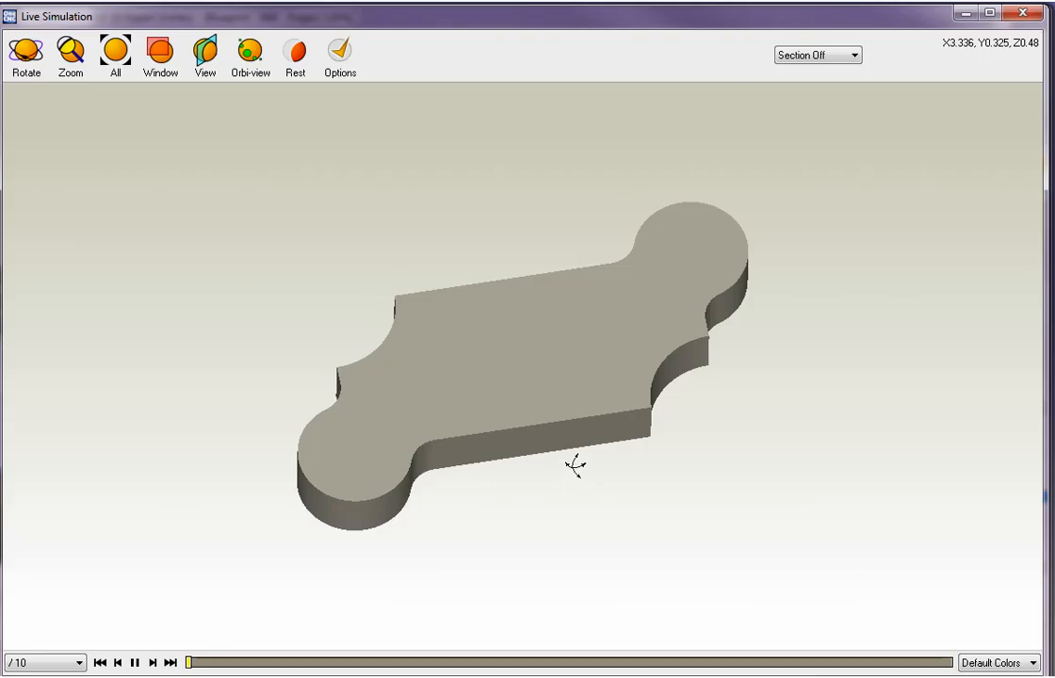